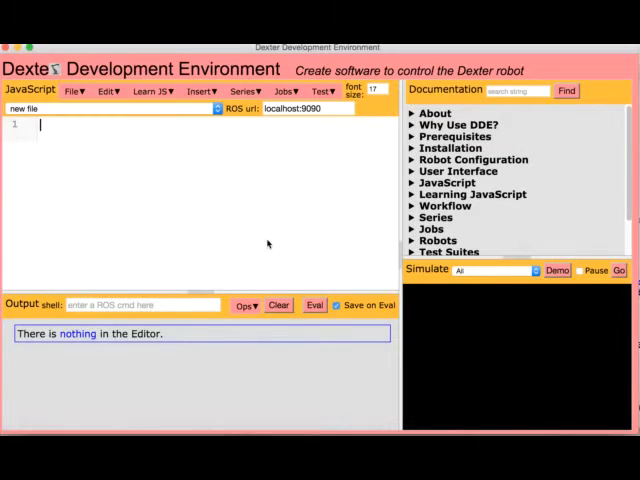
Evaluate the expression 2 + 3 so the output pane shows 5
type("2")
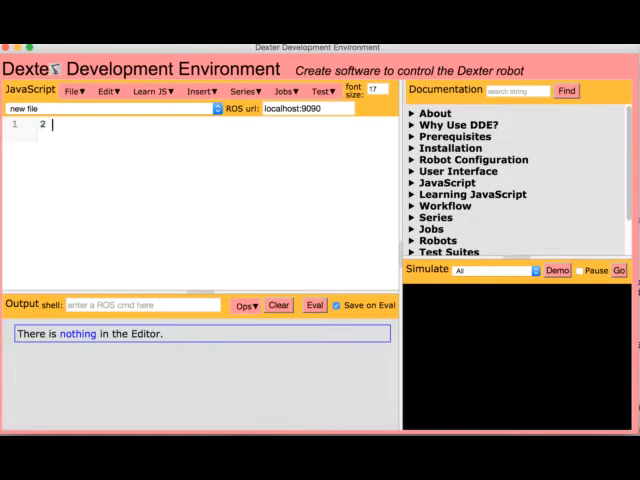
type("+ 3")
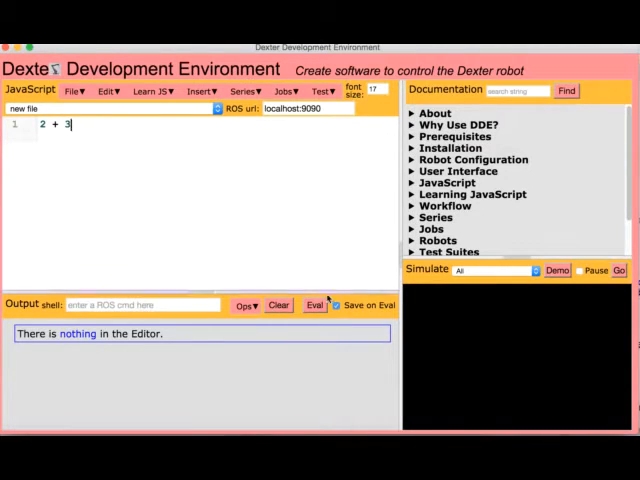
left_click(314, 304)
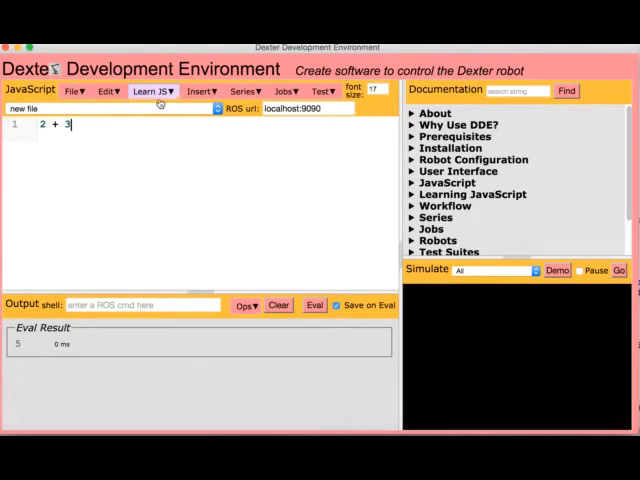
Show the Learning JavaScript help and insert the sample foo function code into the editor
left_click(150, 92)
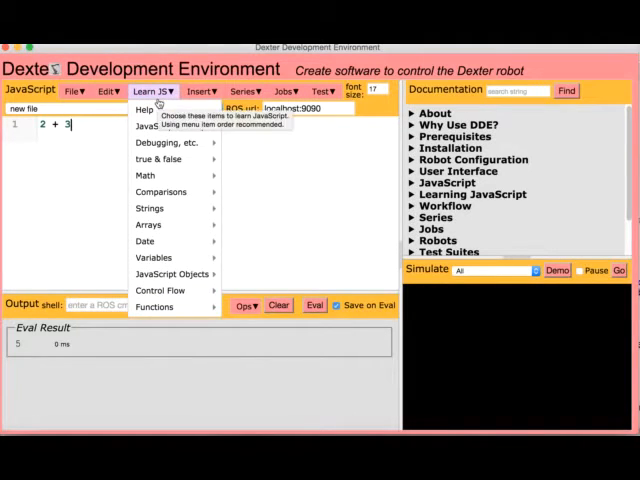
left_click(468, 194)
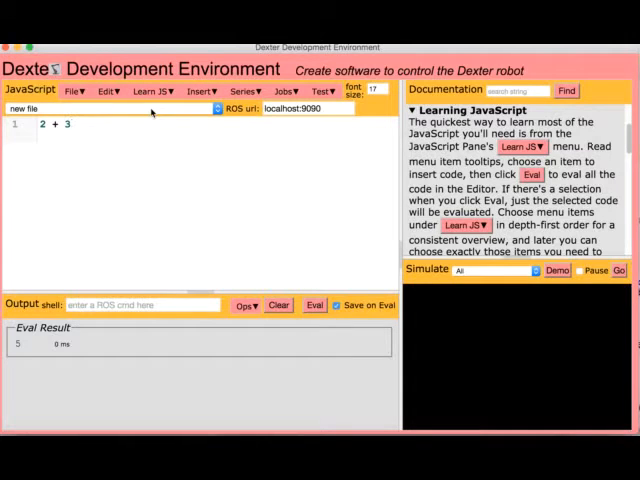
left_click(152, 92)
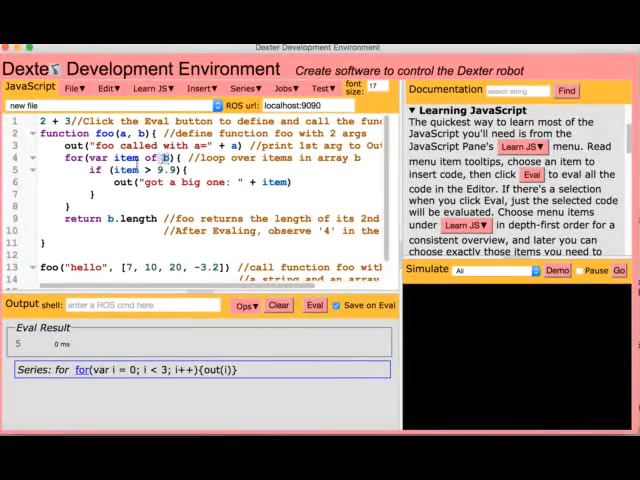
Get help on the foo definition, evaluate just the definition, and look up what foo refers to
left_click(312, 304)
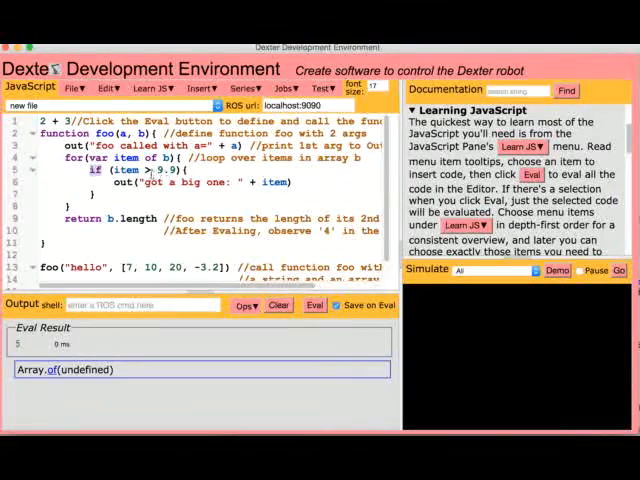
left_click(314, 304)
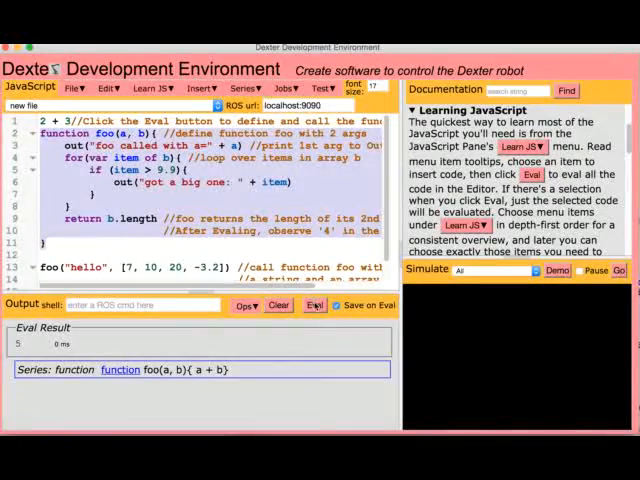
left_click(314, 304)
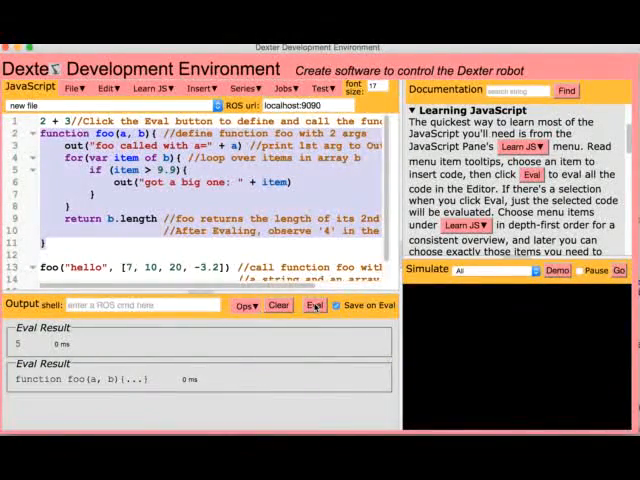
left_click(244, 306)
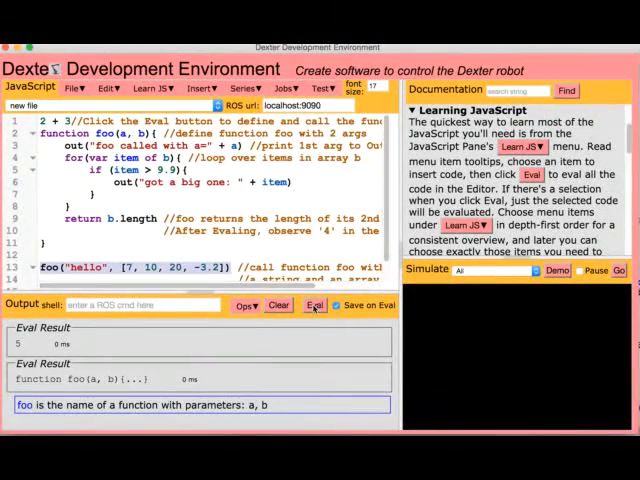
Run the whole foo example, printing its messages and returning 4, then view the ROS and user commands list
left_click(314, 304)
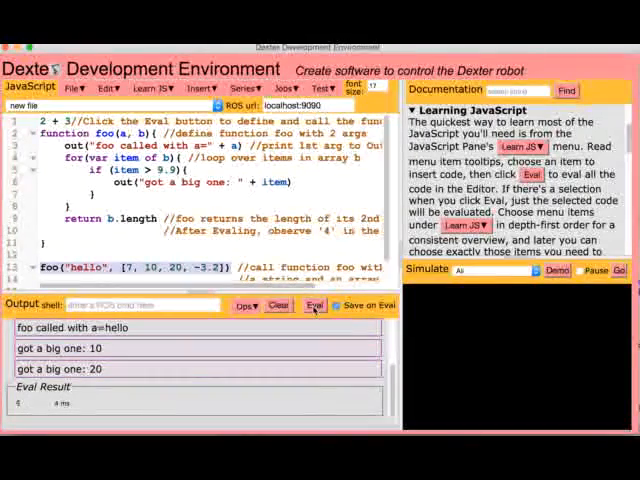
left_click(244, 304)
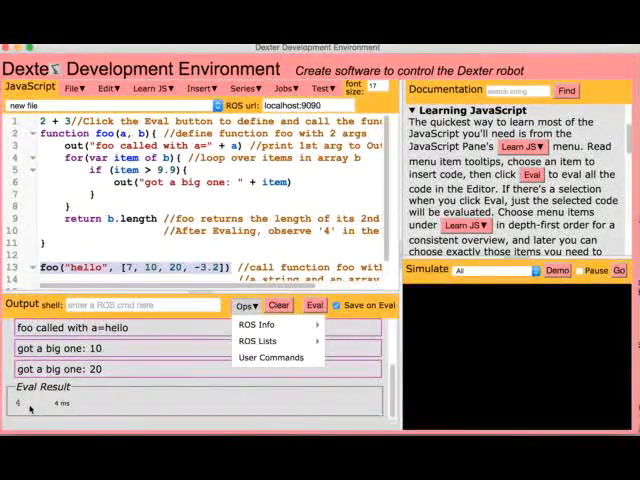
mouse_move(148, 284)
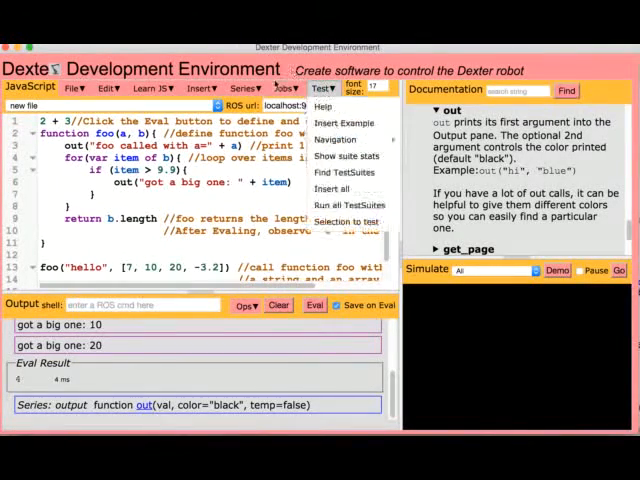
Start a new empty file via File > New and bring up the job examples list
left_click(76, 88)
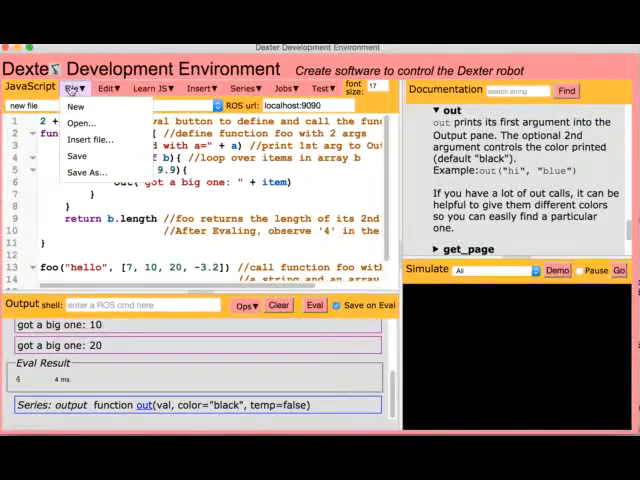
left_click(76, 108)
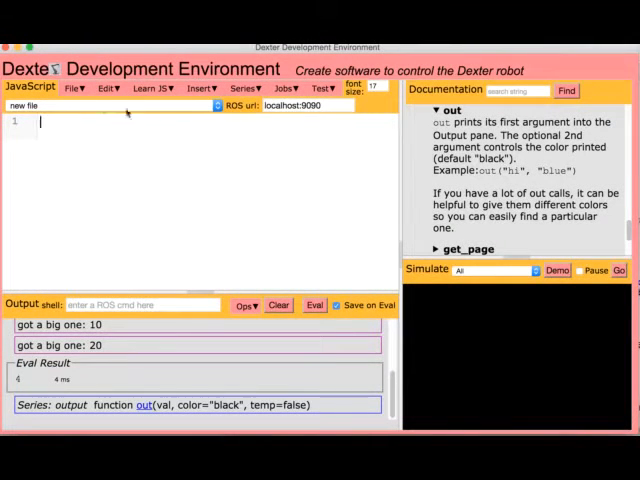
left_click(284, 88)
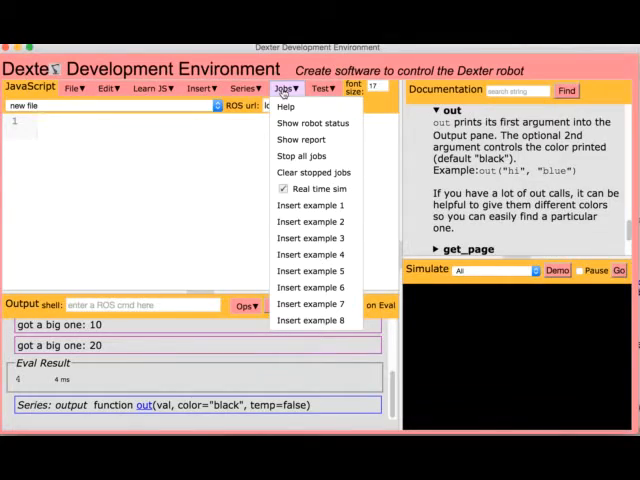
Insert Job Example 2 and evaluate its move_once function definition
left_click(310, 220)
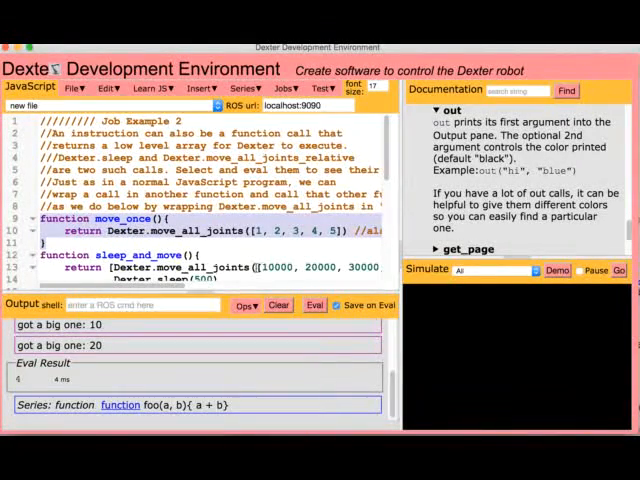
left_click(312, 304)
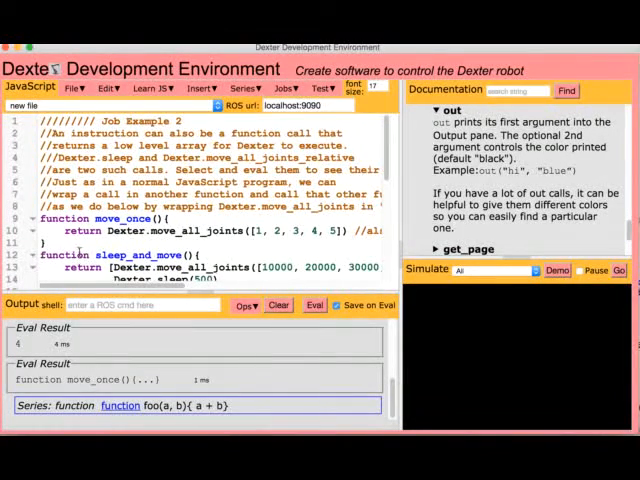
scroll("down", 3)
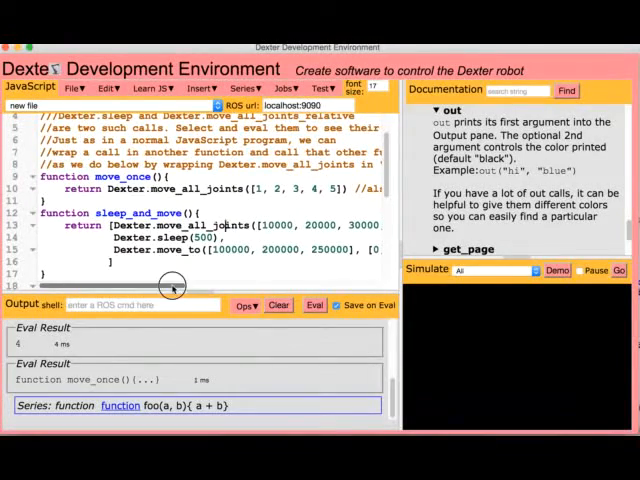
scroll("right", 3)
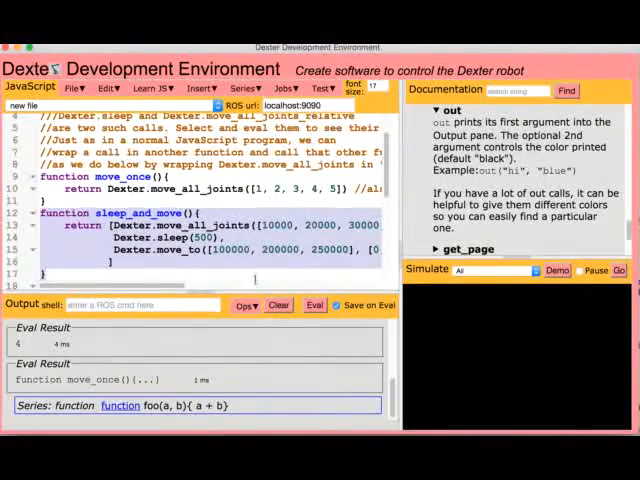
Evaluate the sleep_and_move function definition so it is listed beside move_once
left_click(312, 304)
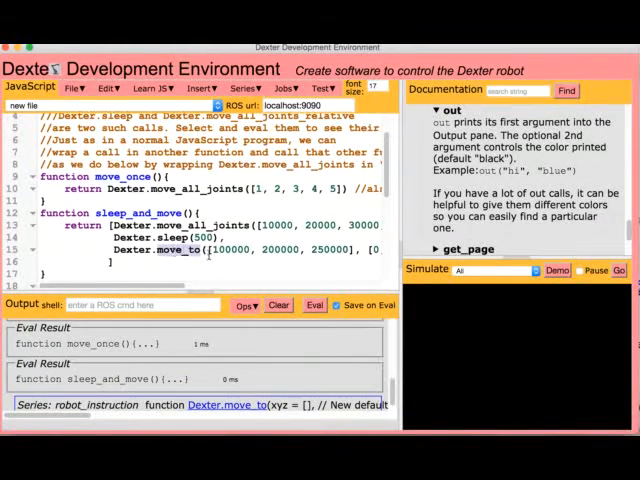
Create the simulated robot with new Dexter({name: "my_dex"}) and look up help on true
scroll("down", 3)
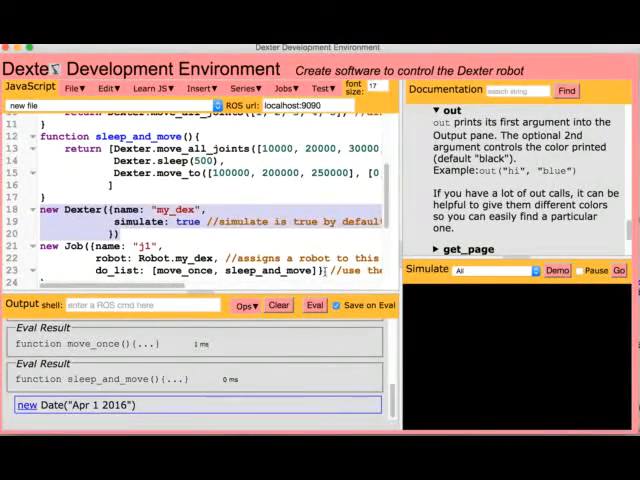
left_click(314, 304)
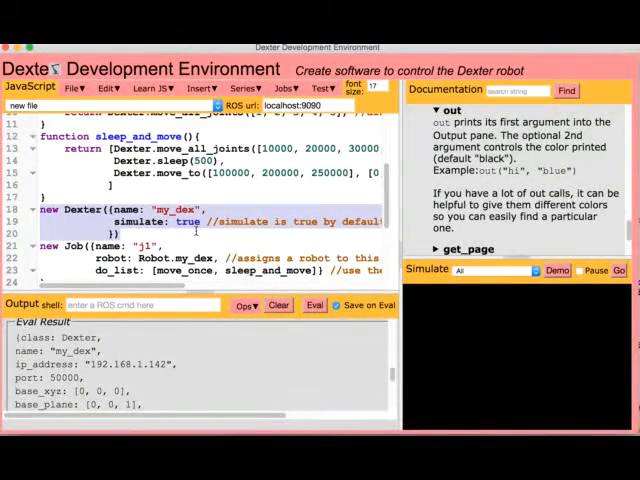
left_click(312, 304)
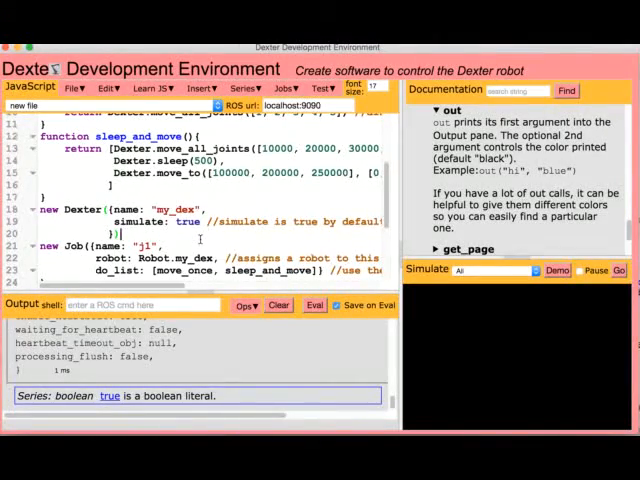
Define job j1, start it running to completion, and display its job report
scroll("down", 3)
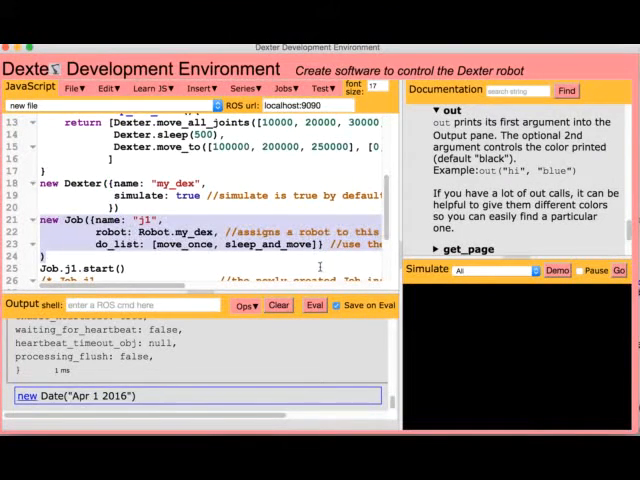
left_click(312, 304)
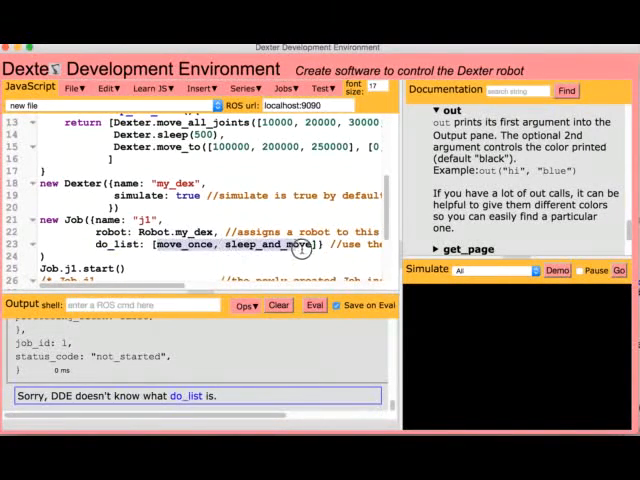
mouse_move(170, 256)
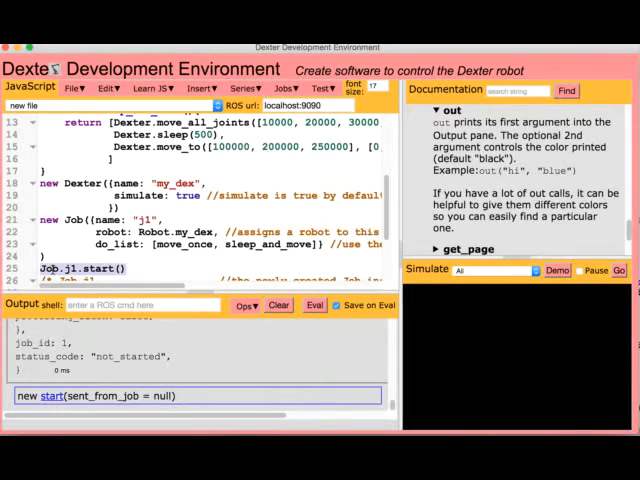
left_click(314, 304)
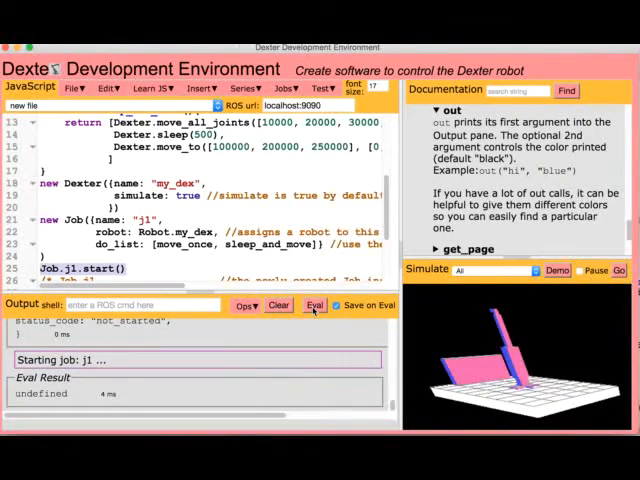
left_click(314, 306)
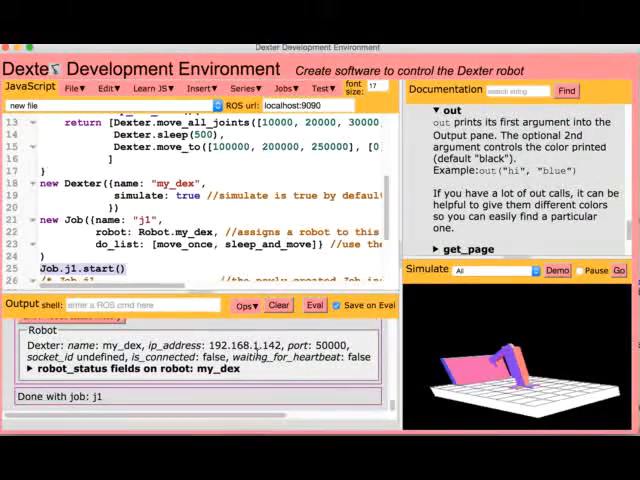
left_click(314, 304)
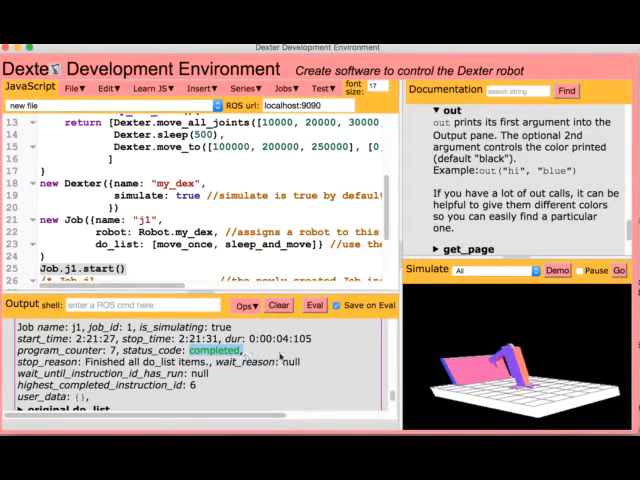
mouse_move(456, 336)
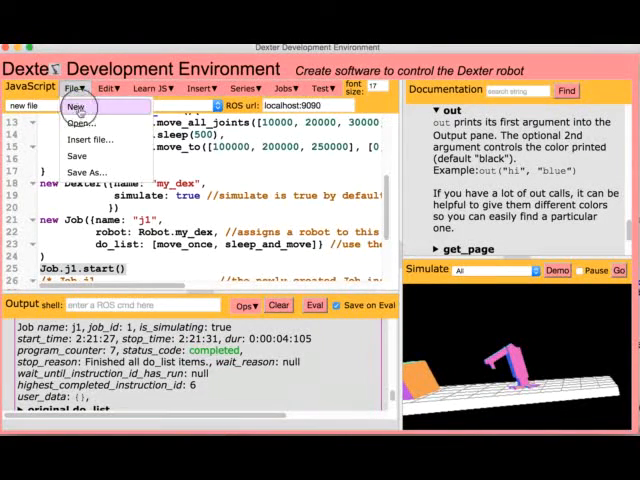
Start a fresh file and insert the human-task job examples into it
left_click(76, 108)
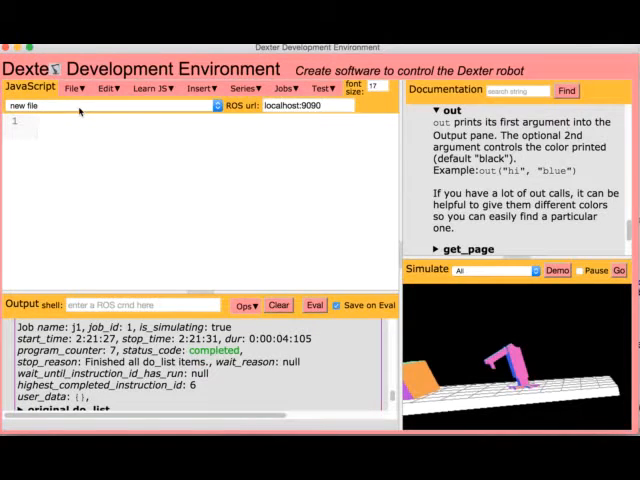
left_click(40, 120)
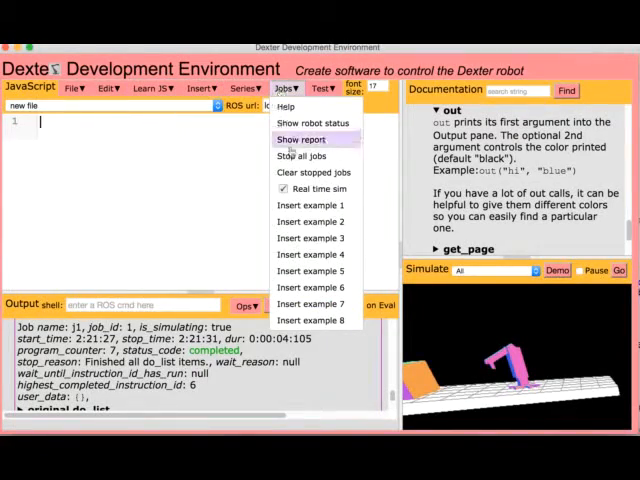
left_click(308, 288)
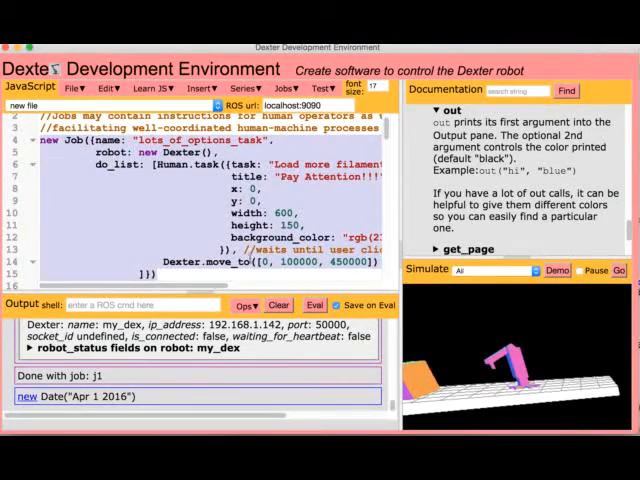
Evaluate the lots_of_options_task job definition and look up help for its start call
left_click(312, 304)
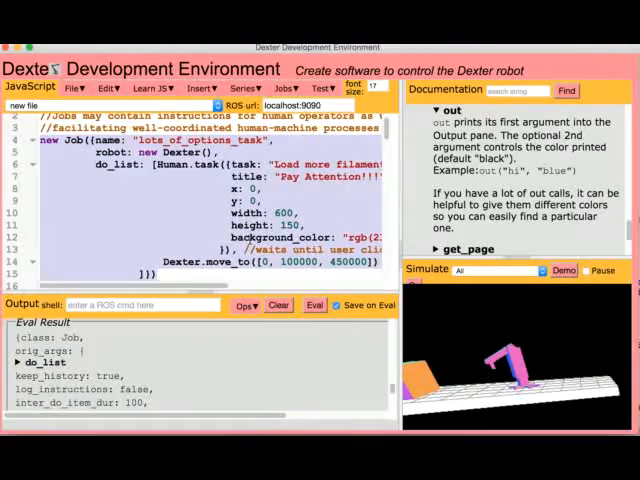
scroll("down", 3)
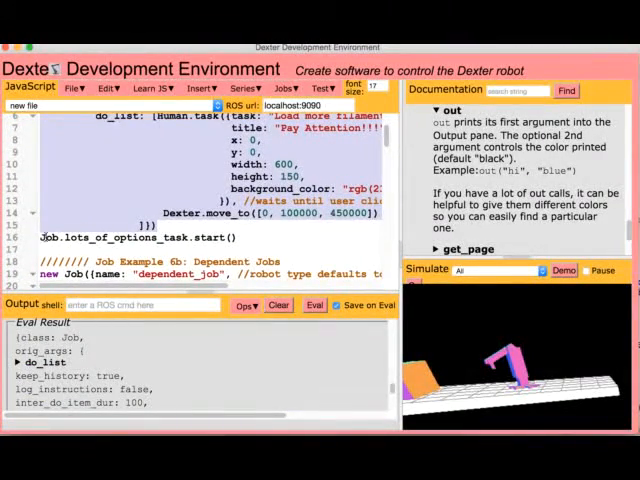
left_click(312, 304)
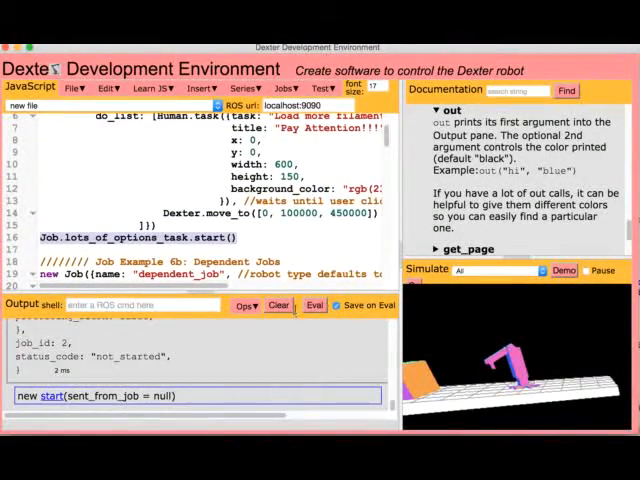
Start lots_of_options_task and answer its 'Load more filament' prompt with Done so the job finishes
left_click(312, 304)
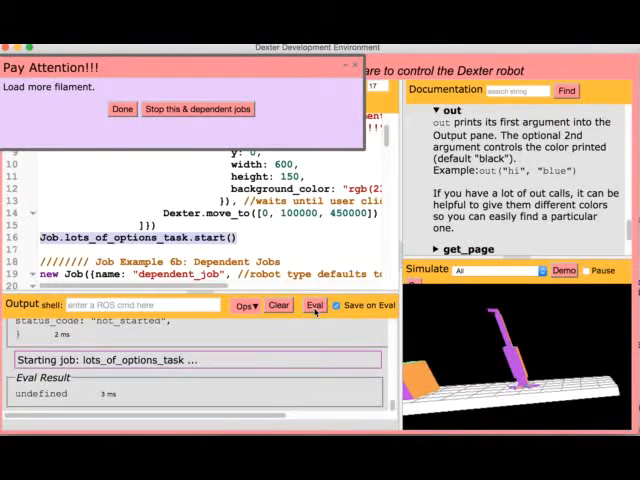
mouse_move(284, 128)
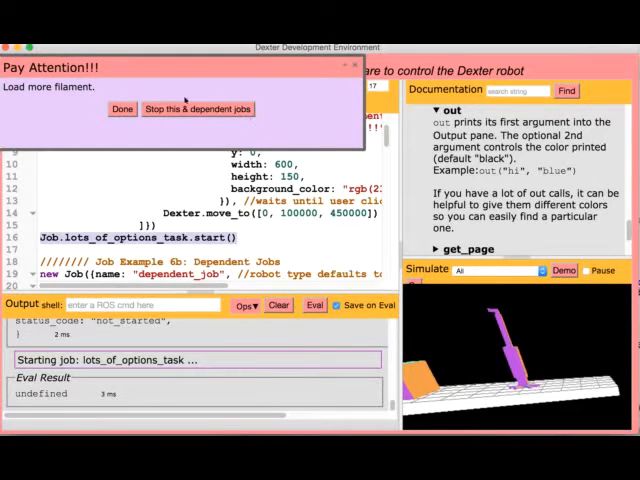
left_click(122, 108)
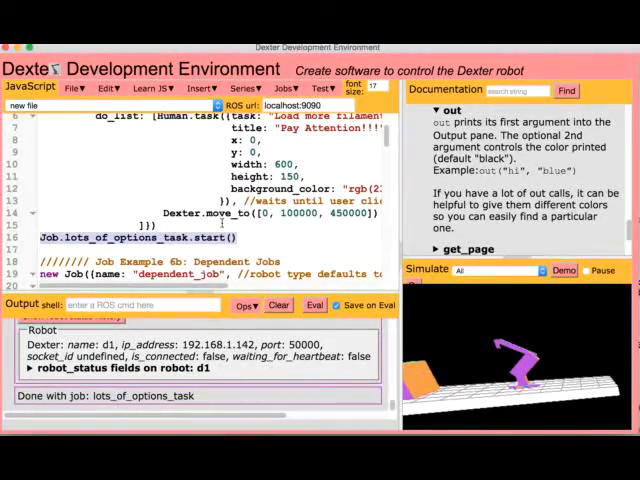
Evaluate the Job Example 4b code so dependent_job and my_job are defined, my_job not_started
scroll("down", 3)
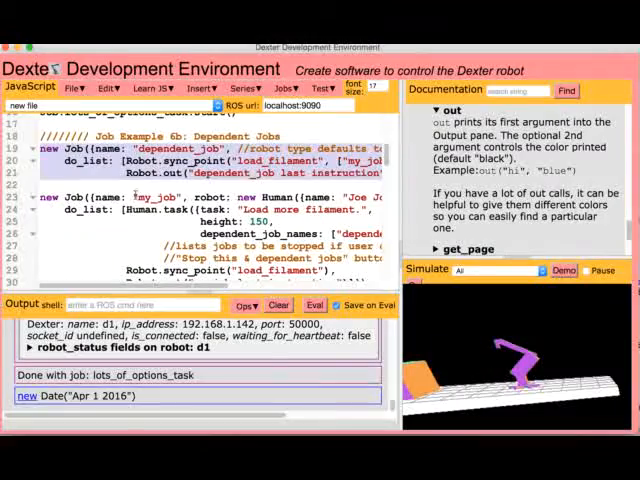
left_click(312, 304)
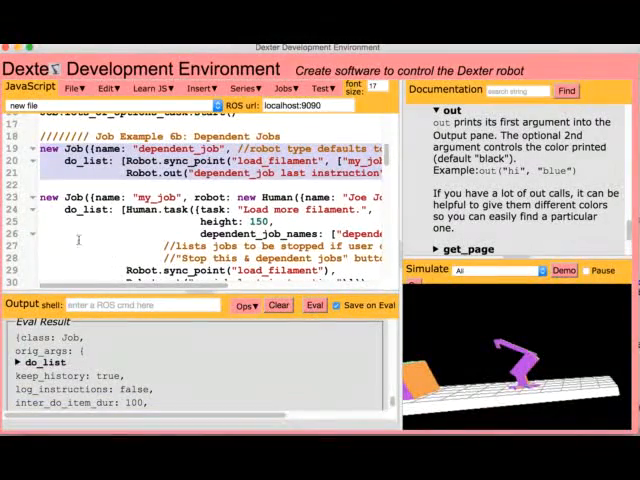
left_click(314, 304)
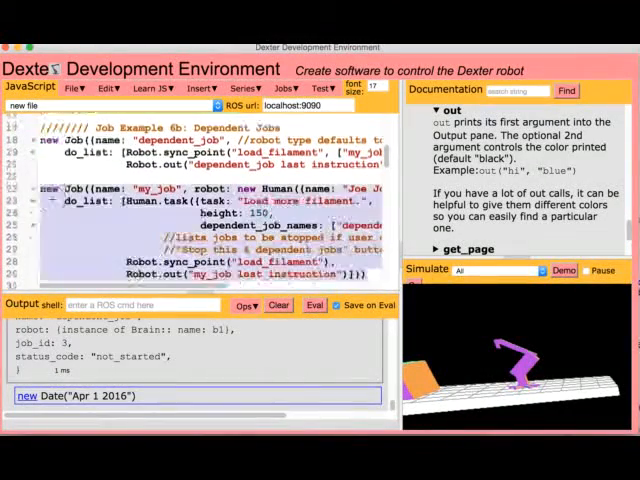
left_click(312, 304)
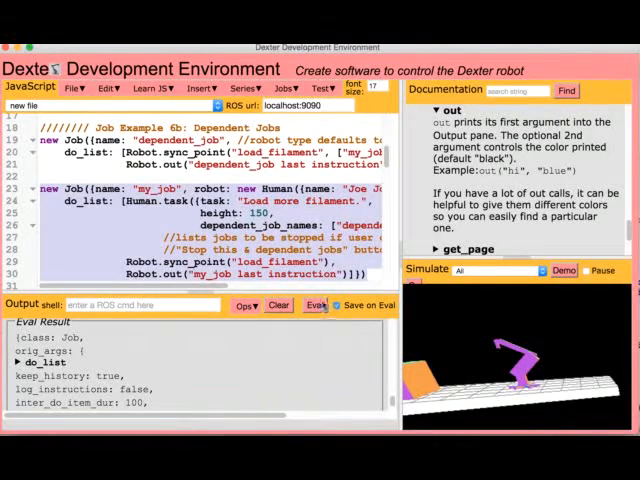
left_click(314, 304)
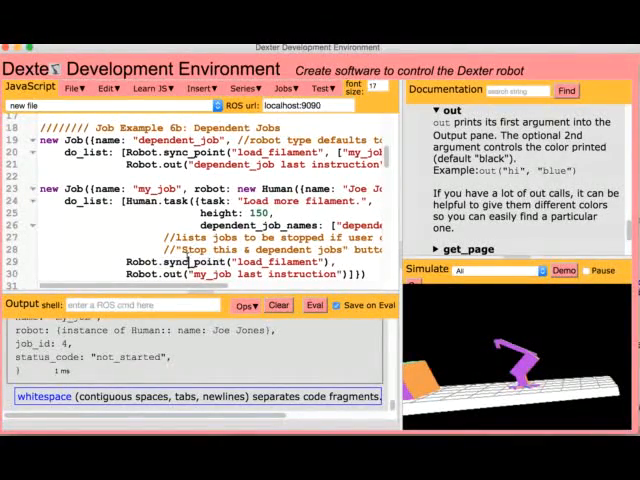
scroll("down", 3)
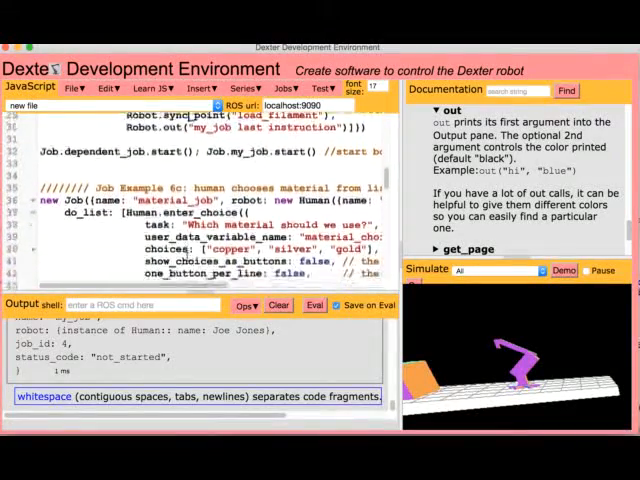
Evaluate Job.material_job.start() in Job Example 6c, raising the material choice dialog
scroll("down", 3)
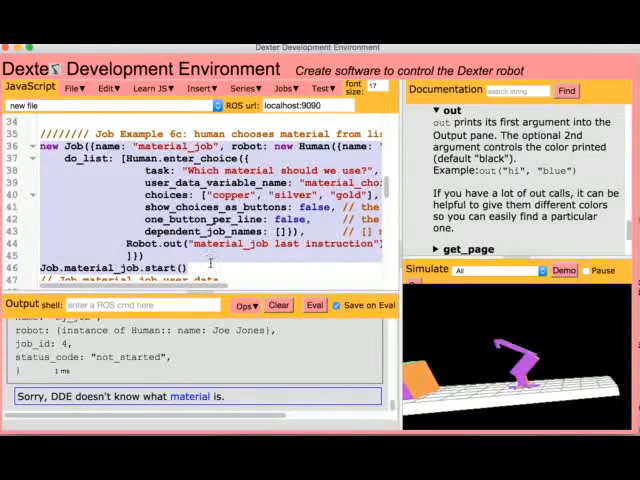
left_click(312, 304)
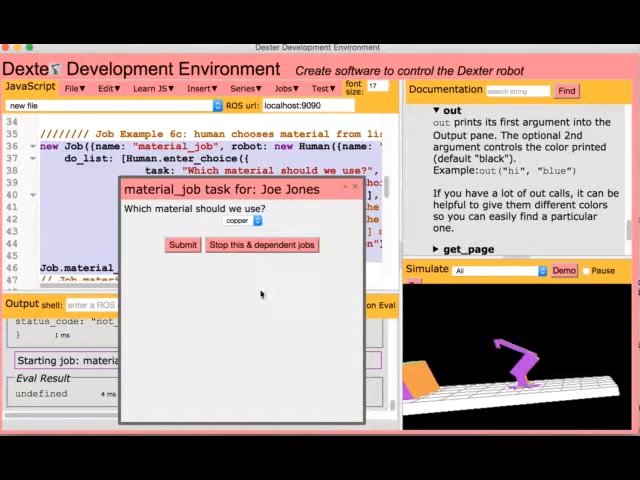
Choose 'silver' in the material_job dialog and submit it so the job finishes
left_click(238, 220)
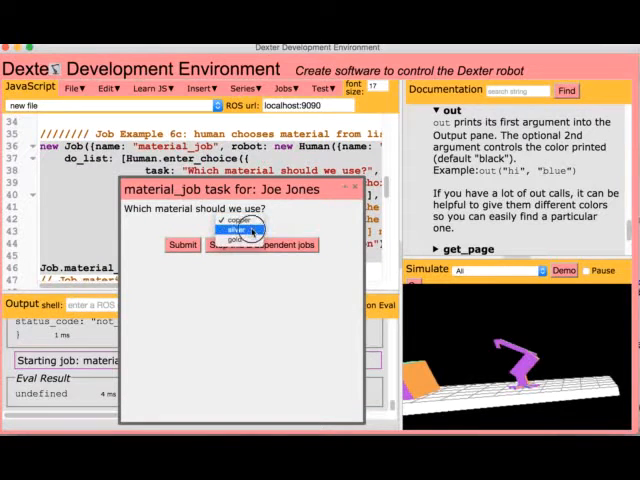
left_click(236, 230)
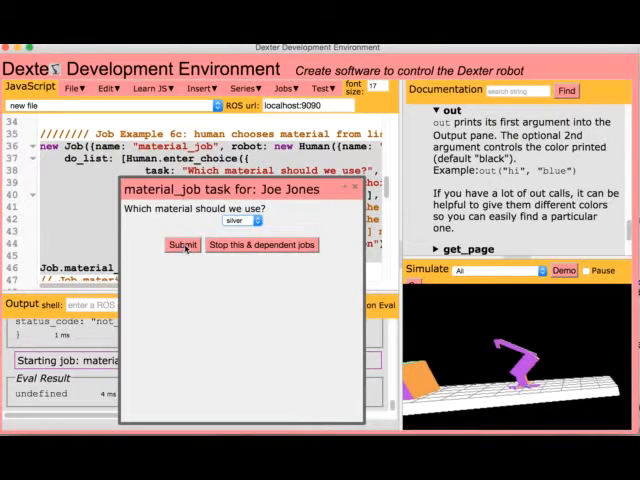
left_click(182, 244)
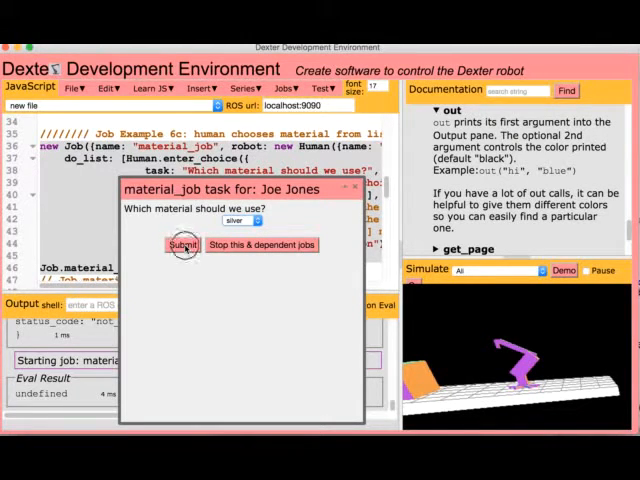
left_click(184, 244)
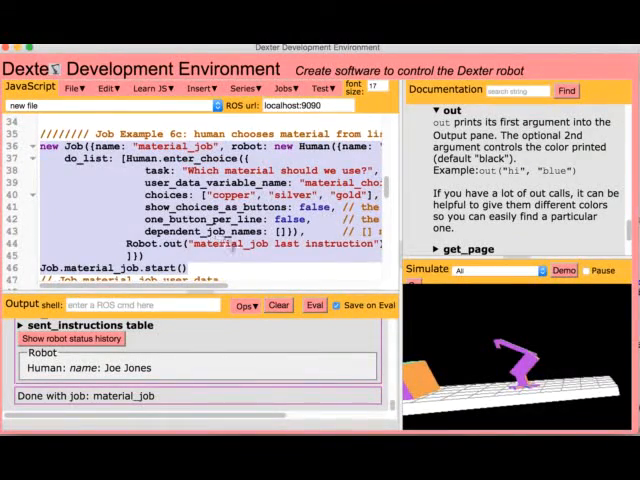
Evaluate Job.material_job.user_data, showing material_choice recorded as "silver"
scroll("down", 3)
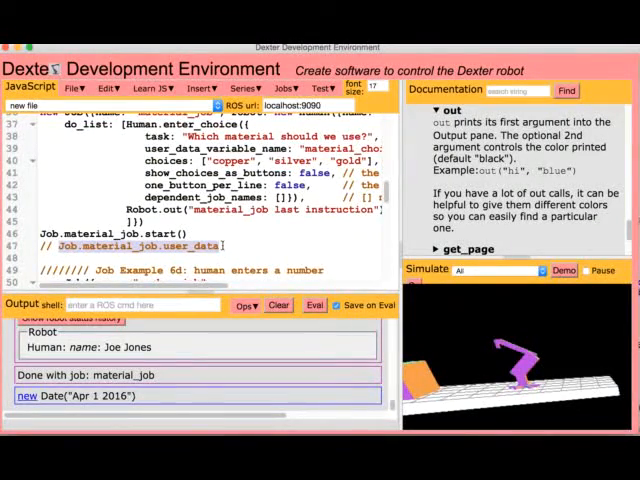
left_click(312, 304)
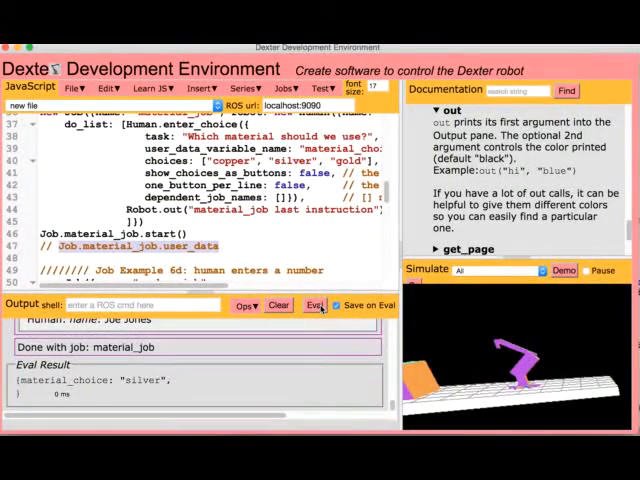